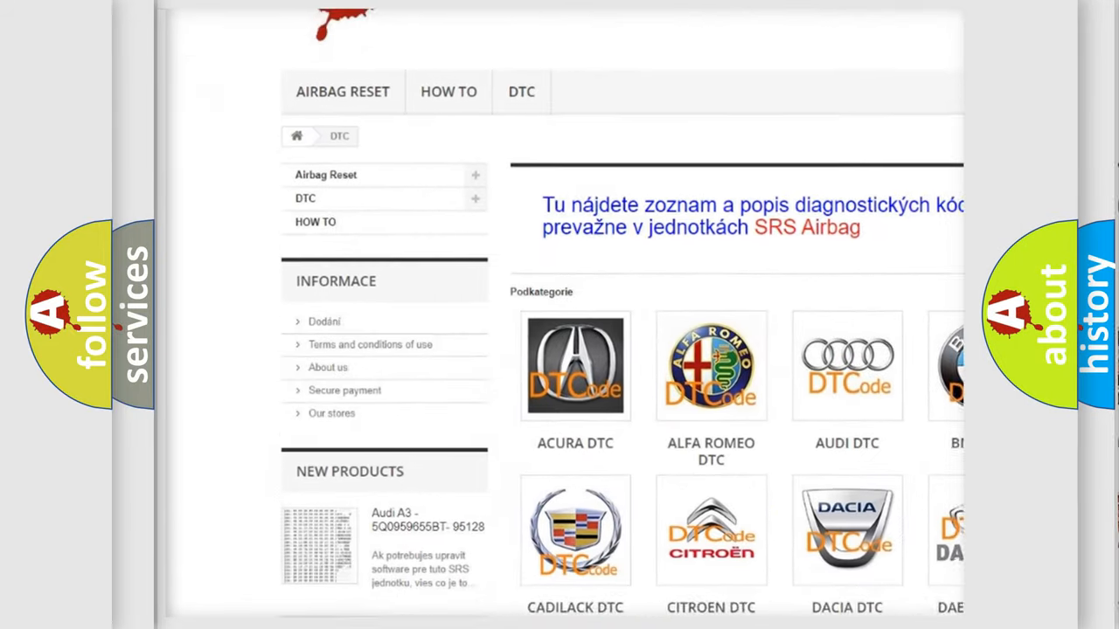
scroll("down", 3)
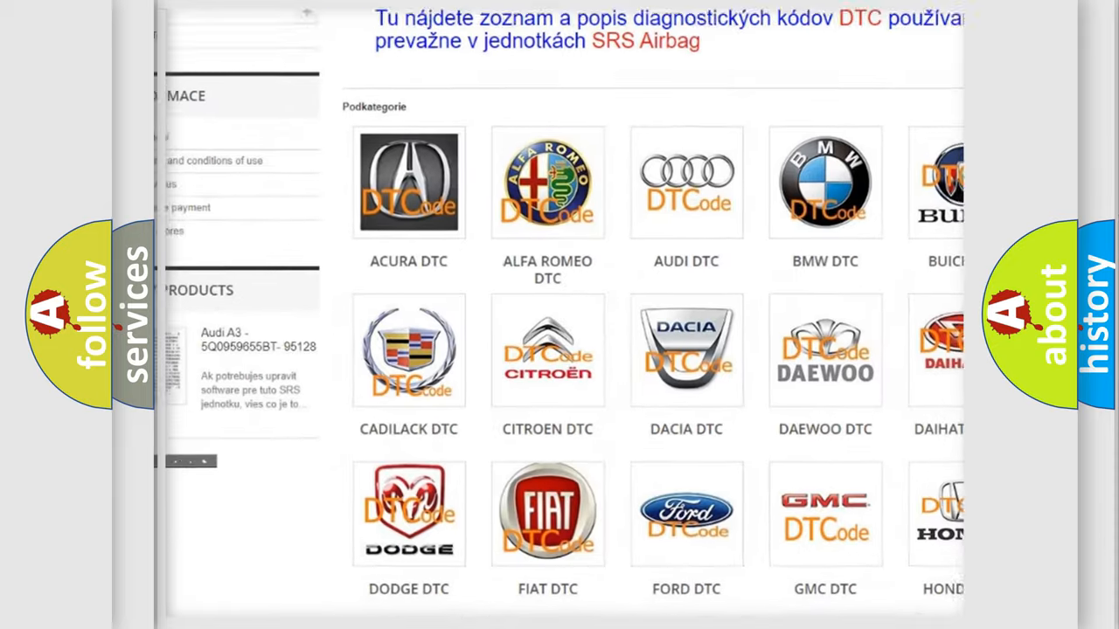
scroll("down", 3)
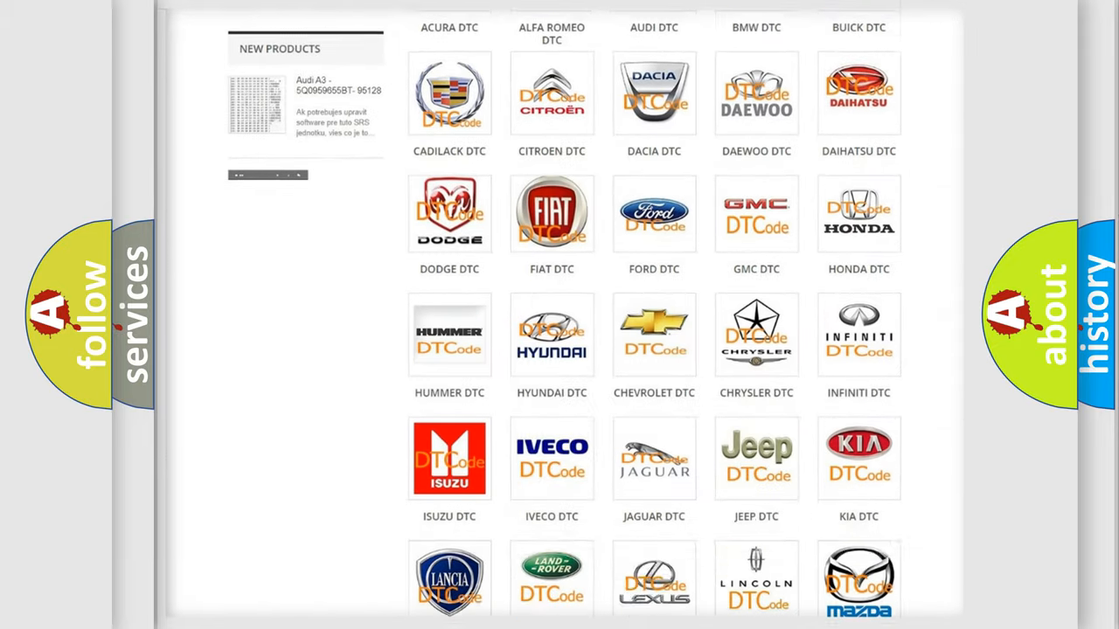
scroll("down", 3)
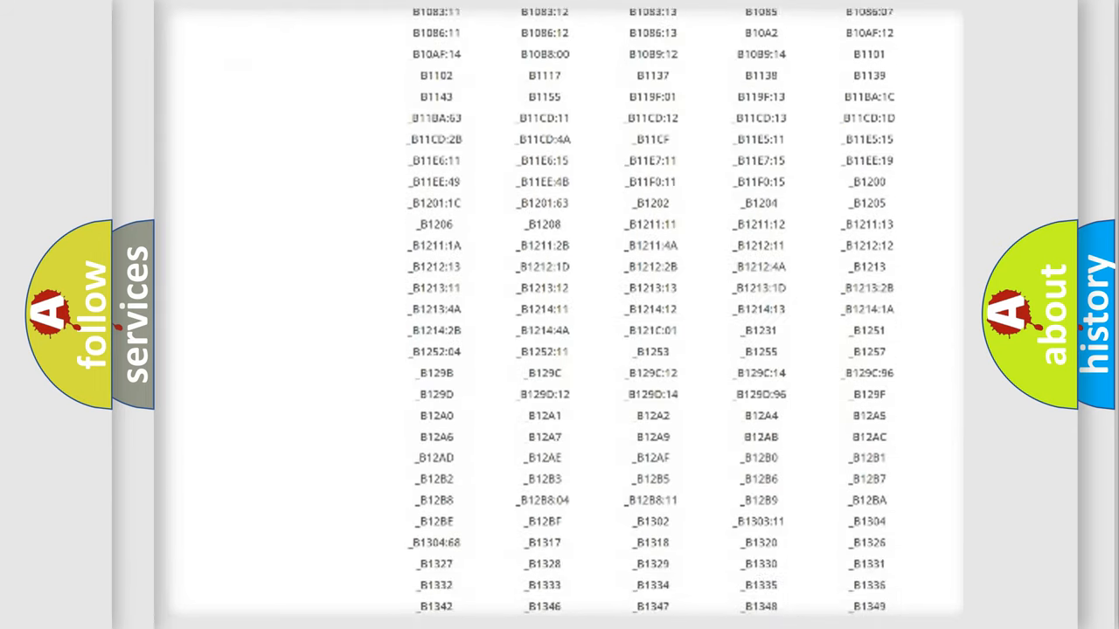
scroll("down", 3)
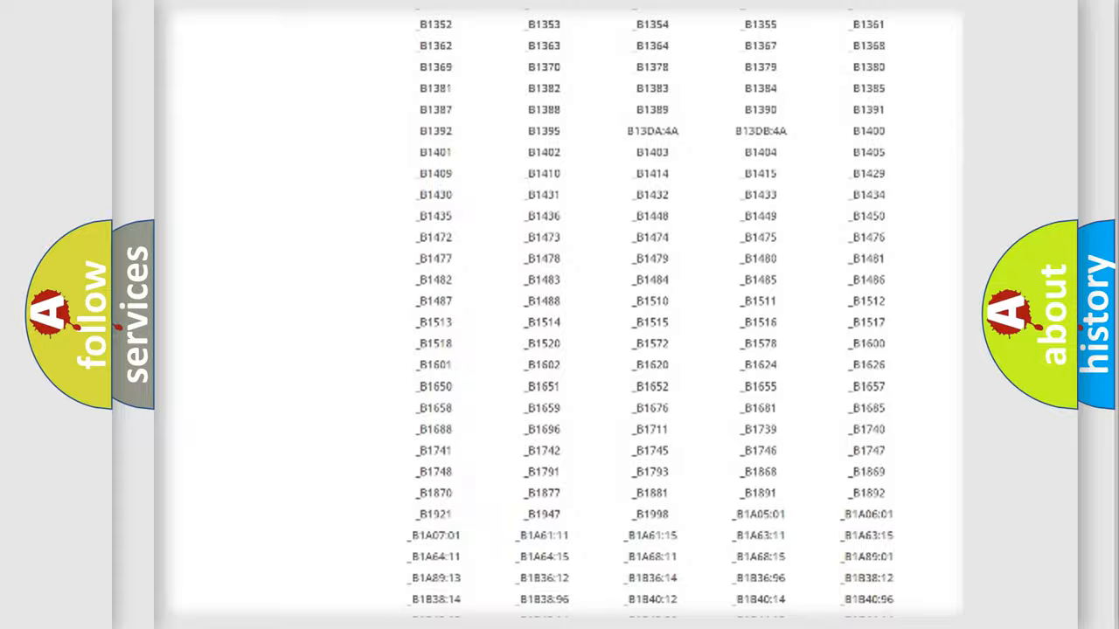